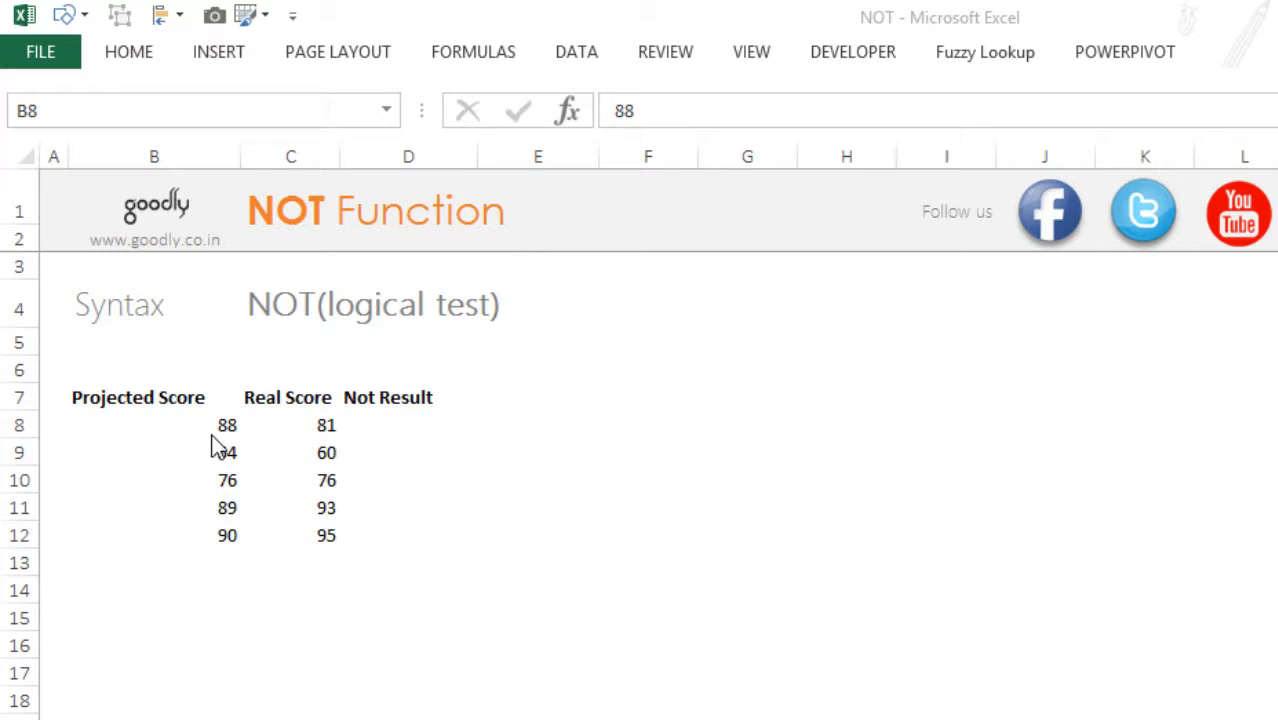
Step: Enter =B8=C8 in D8 and fill it down to D10, giving FALSE, FALSE, TRUE
click(153, 424)
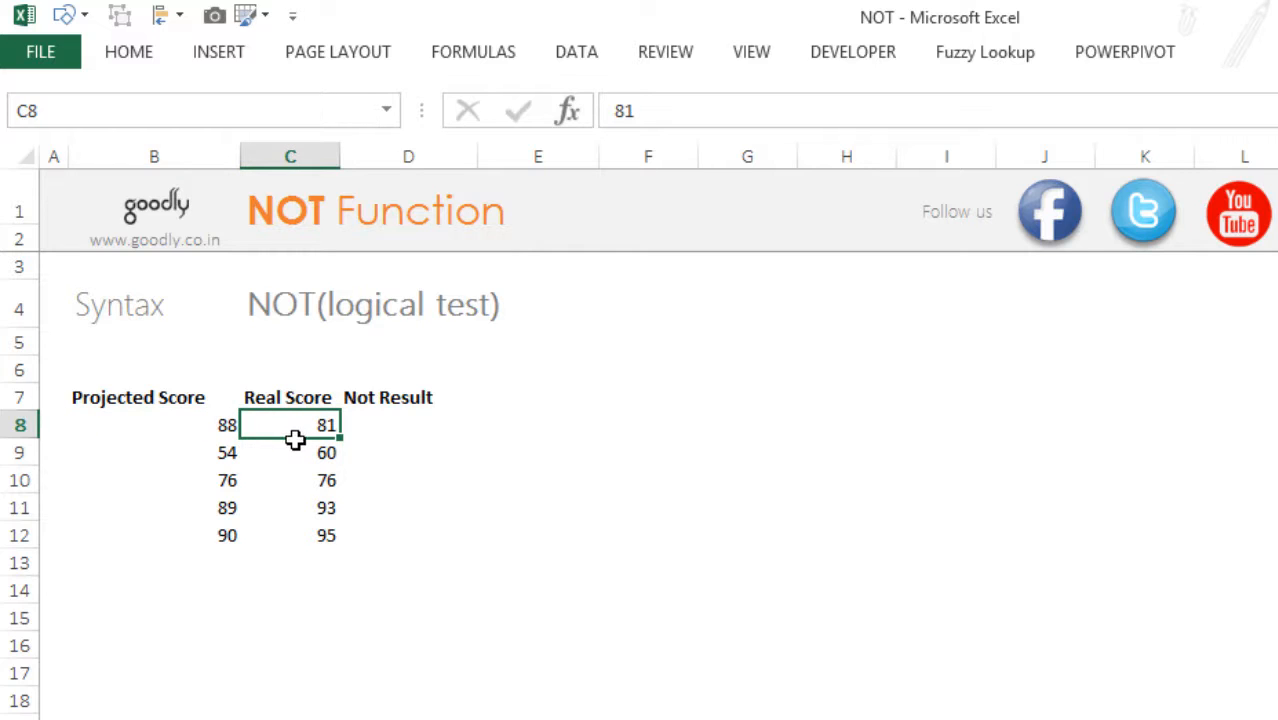
click(408, 424)
text(=B8=C8)
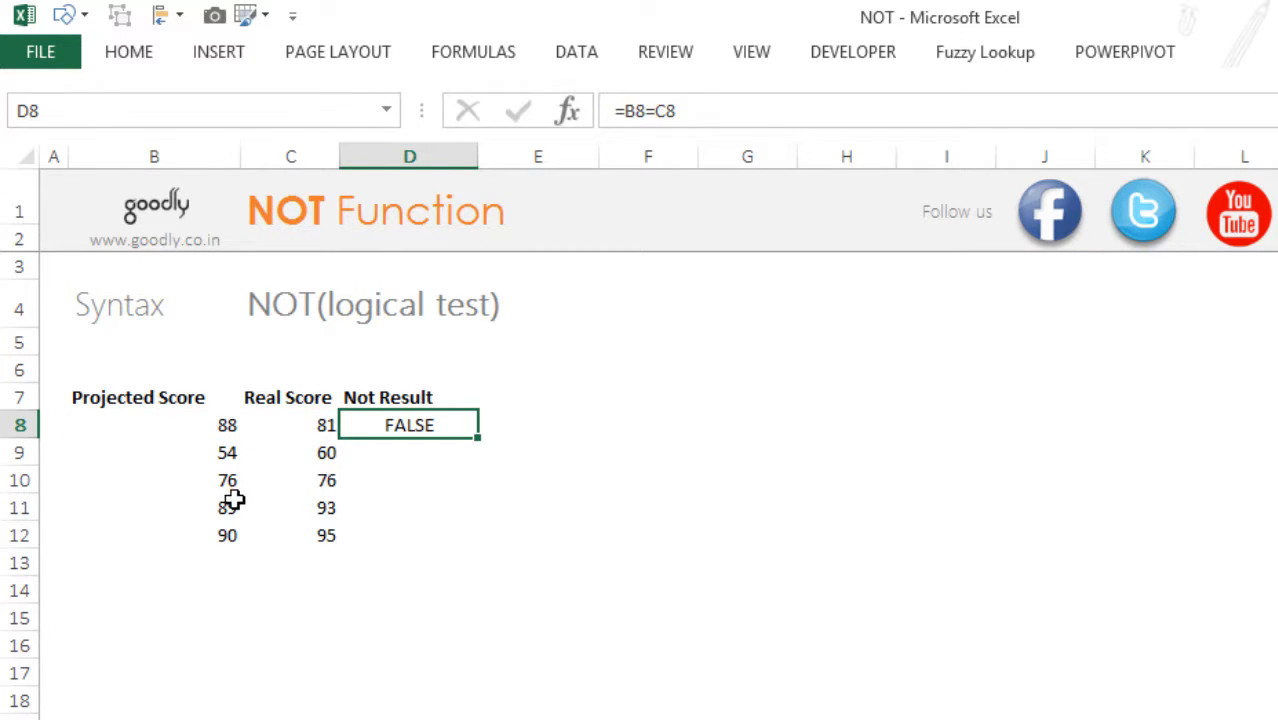
drag(476, 437, 479, 490)
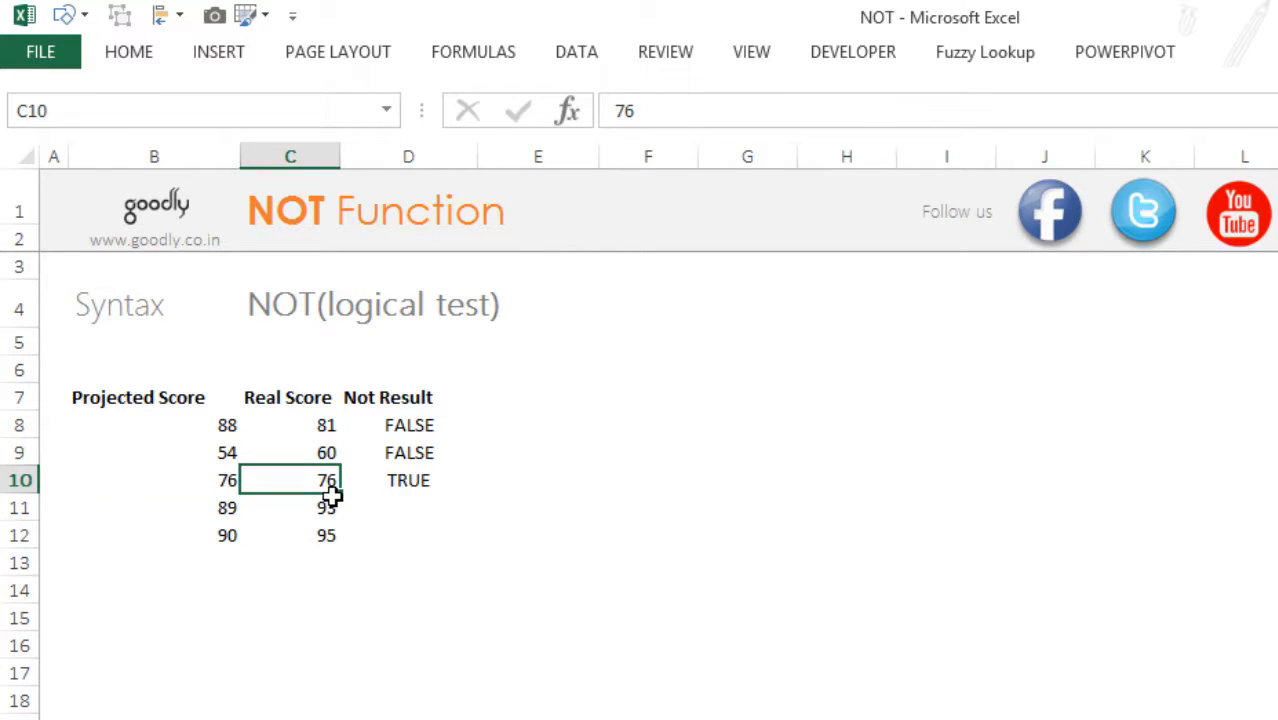
mouse_move(420, 497)
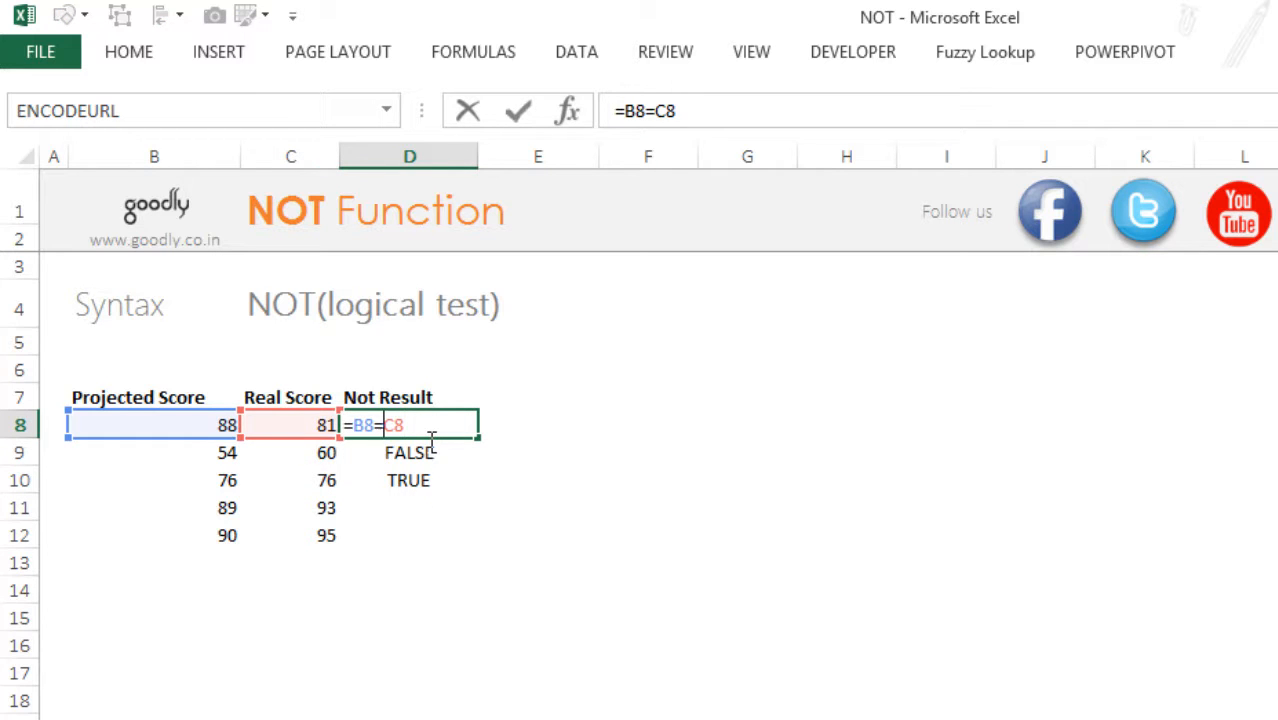
Step: Wrap D8's comparison as =NOT(B8=C8) so row 8 shows TRUE
text(not)
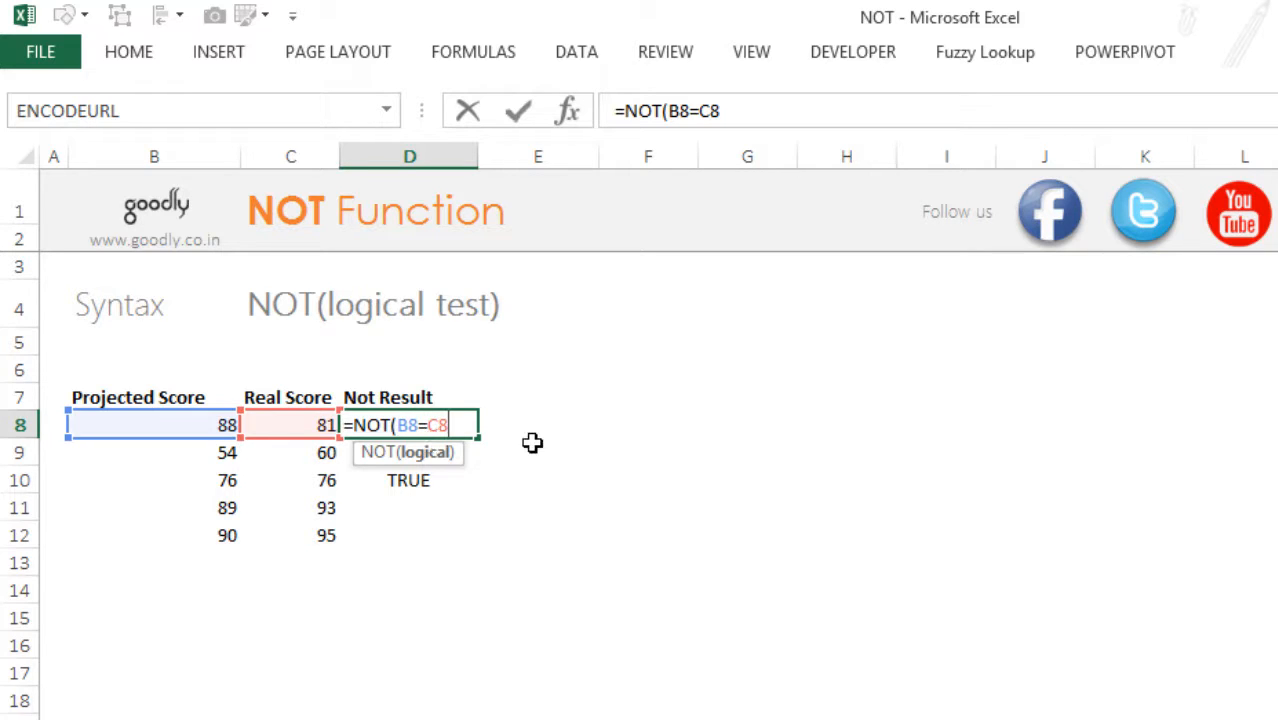
text())
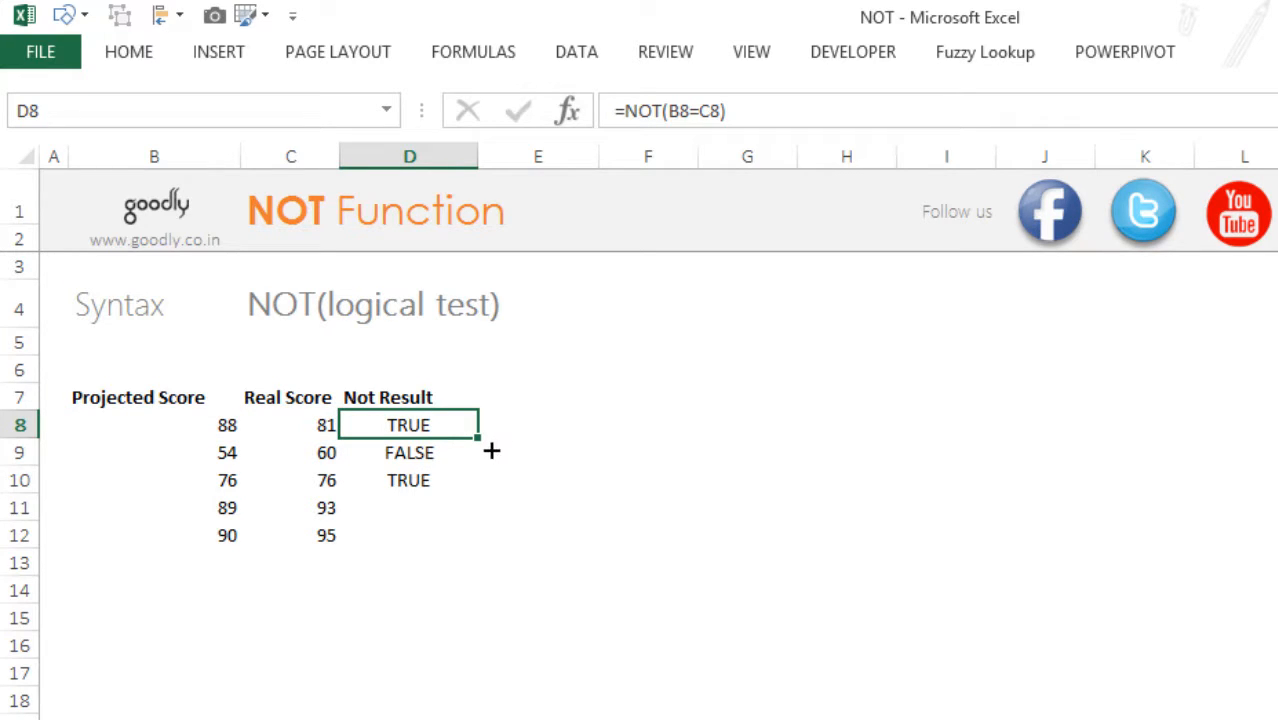
Step: Fill the NOT formula down to D12 and check results, including FALSE for the equal 76 scores
drag(477, 434, 477, 545)
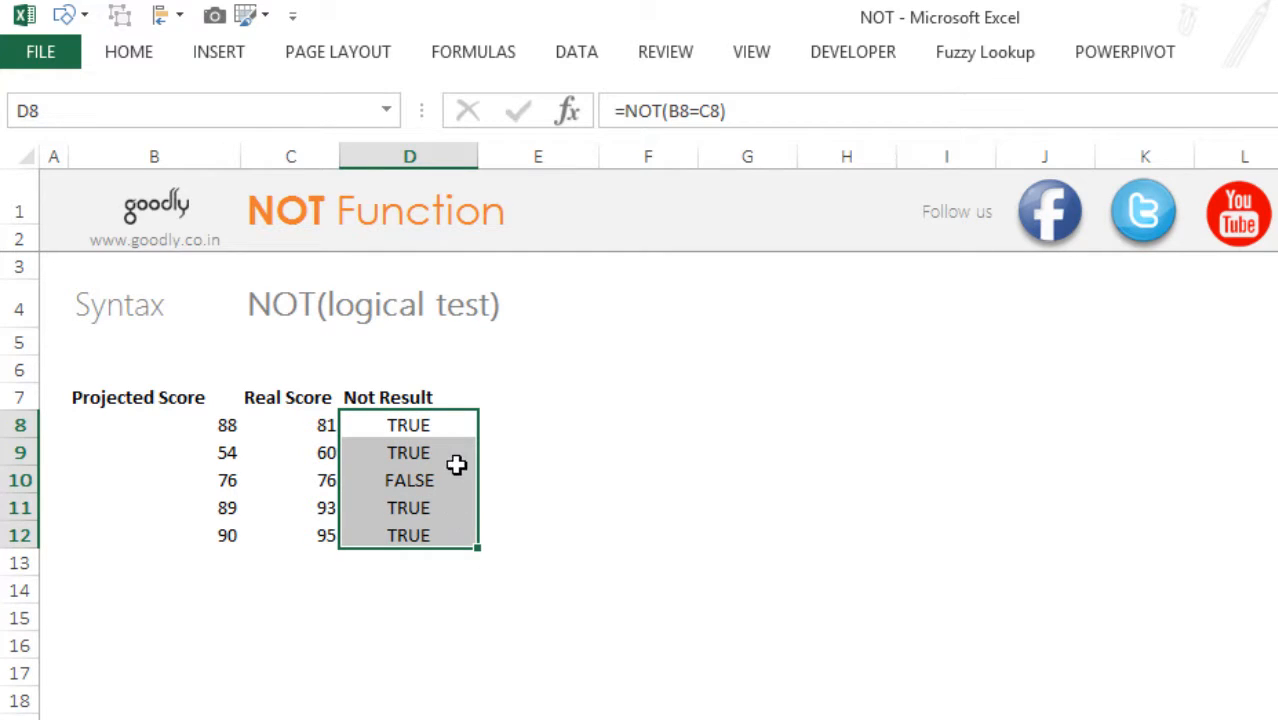
click(408, 425)
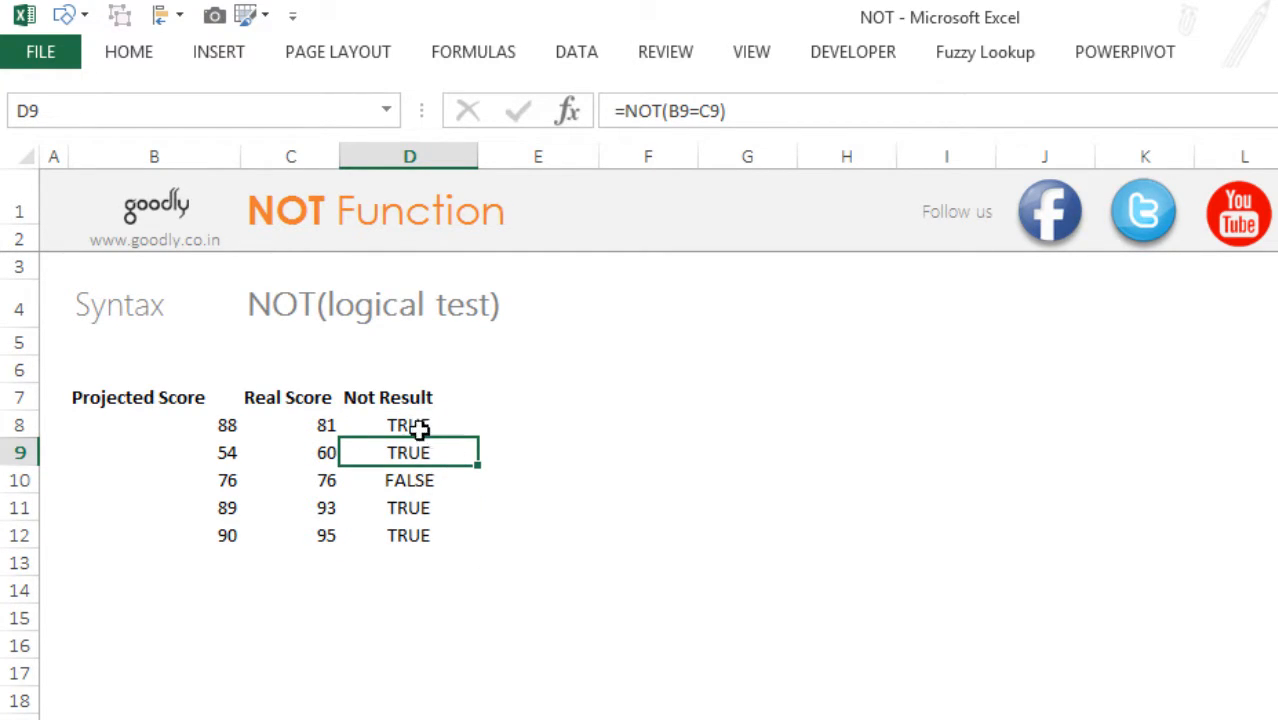
click(408, 424)
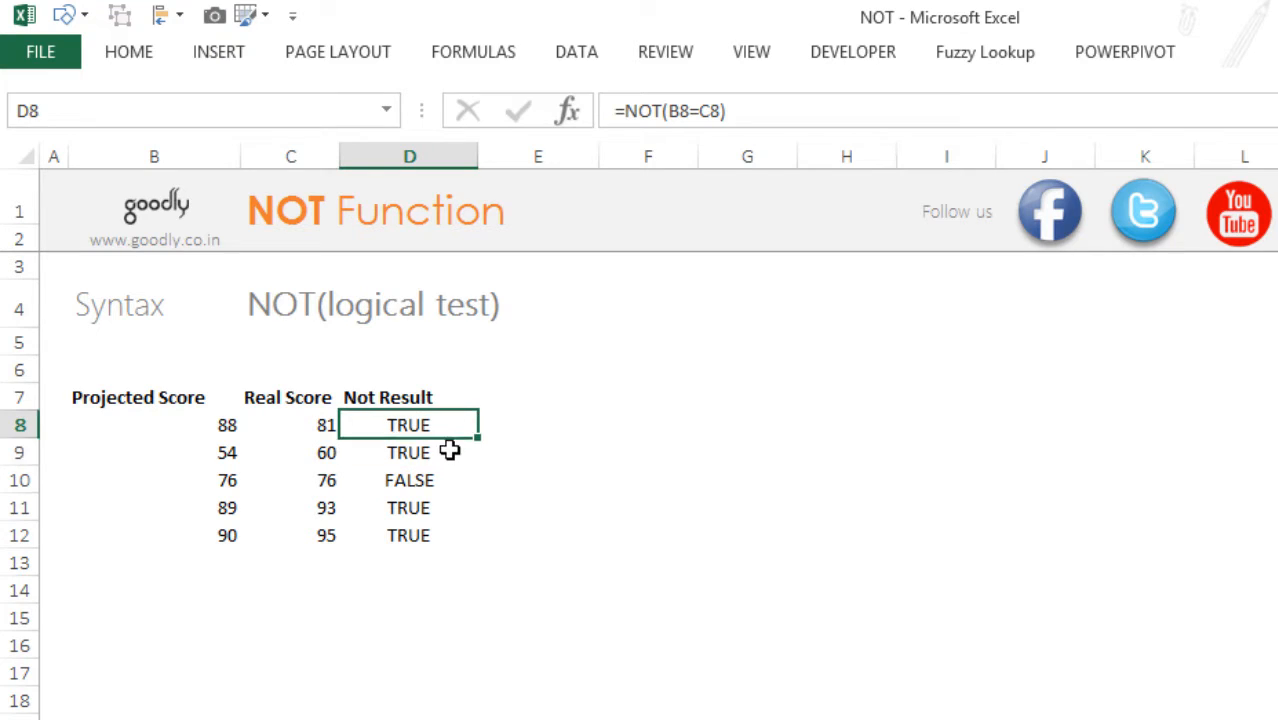
drag(154, 480, 326, 480)
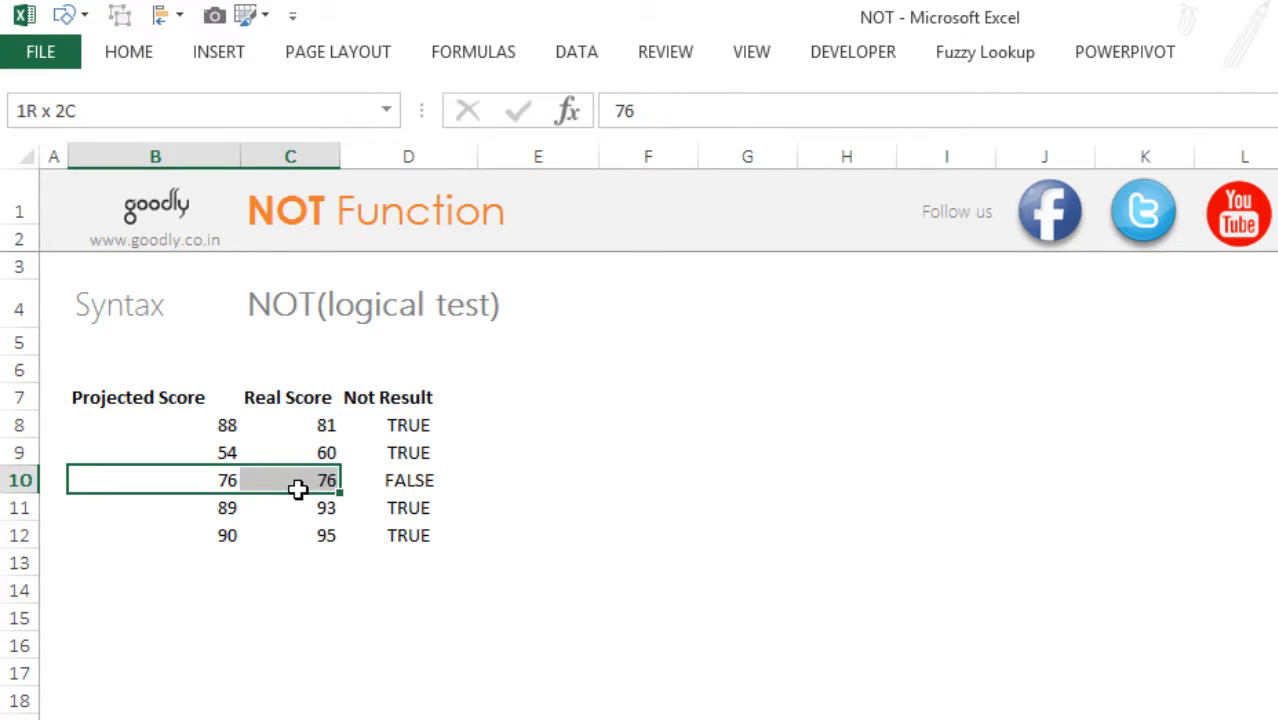
click(408, 480)
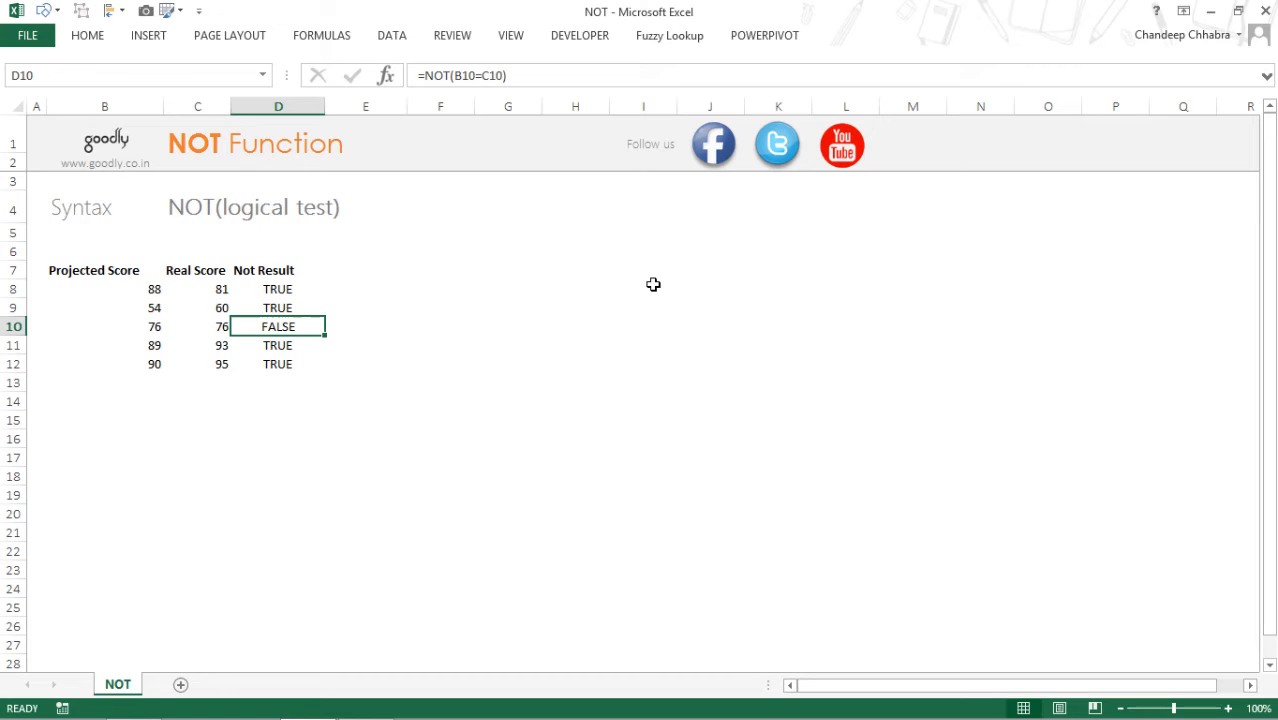
mouse_move(787, 205)
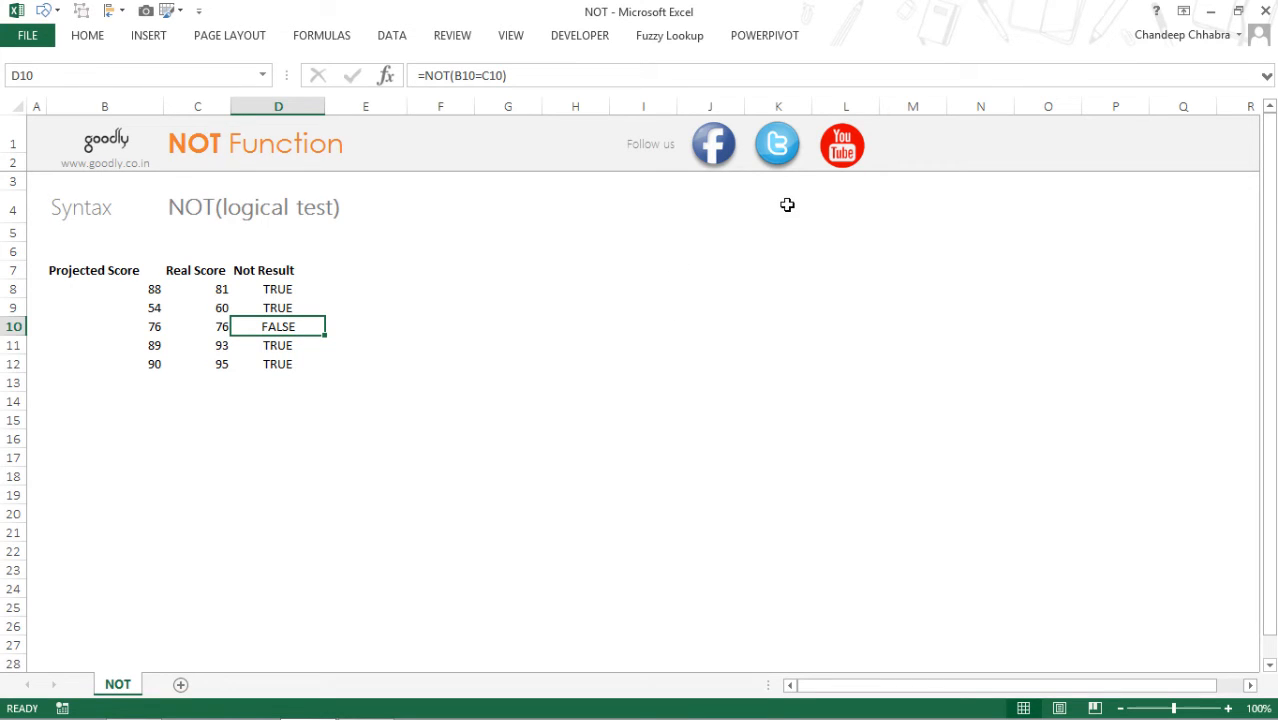
mouse_move(120, 195)
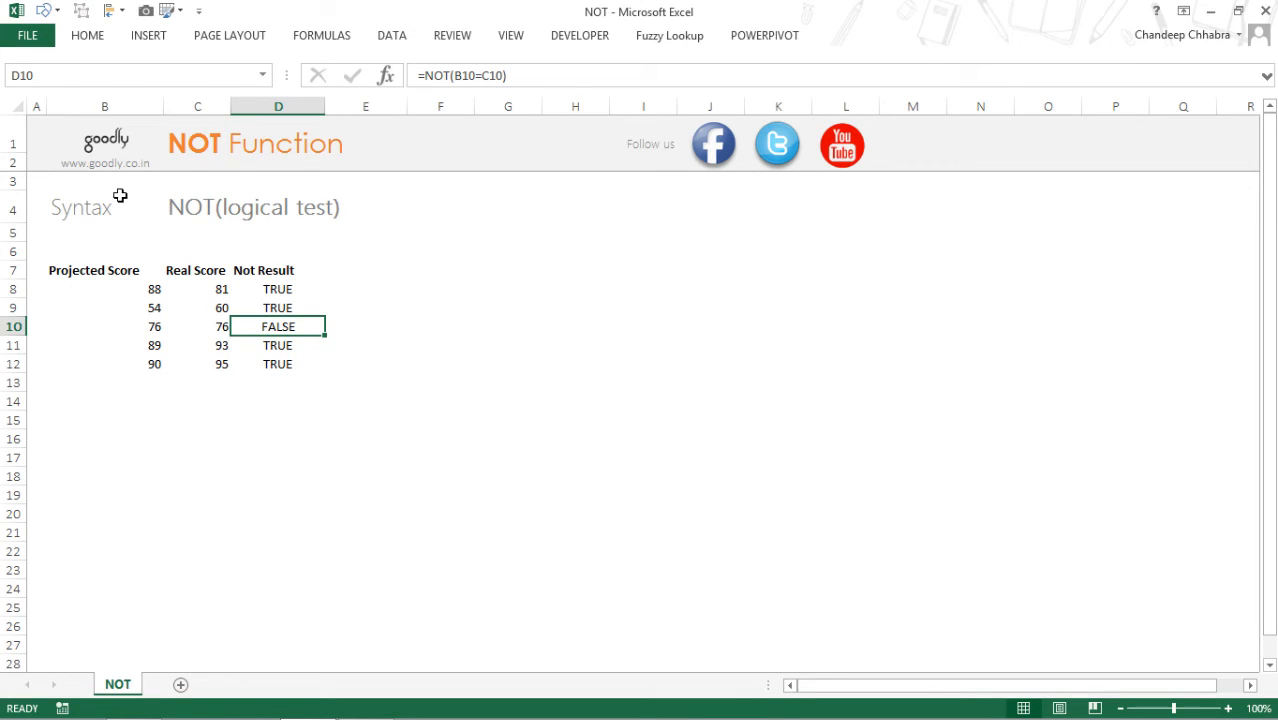